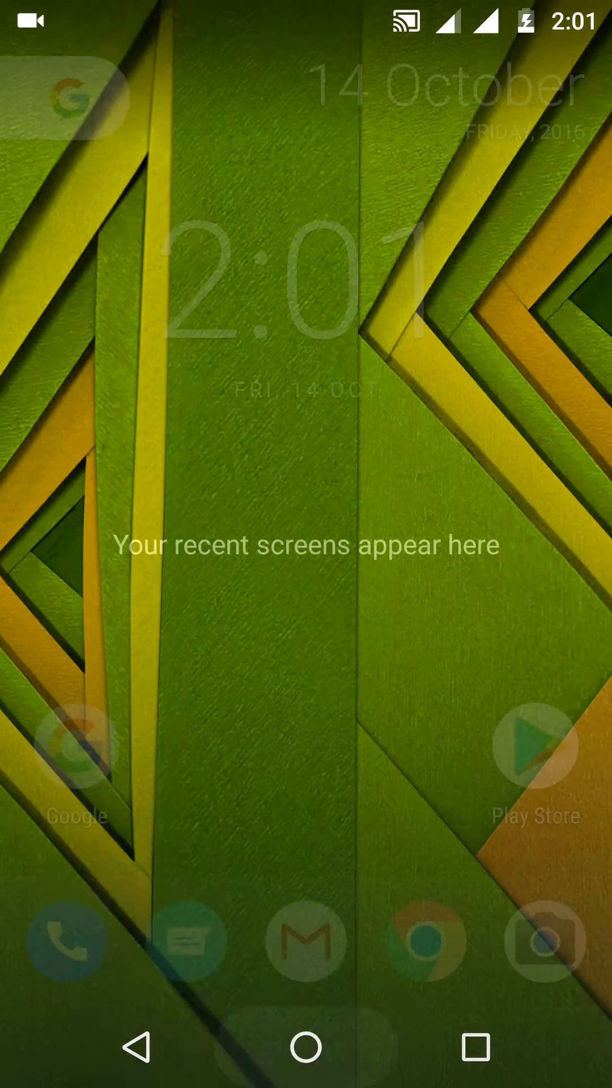
# Go Home from the recent screens view to reach the app list.
pyautogui.click(305, 1047)
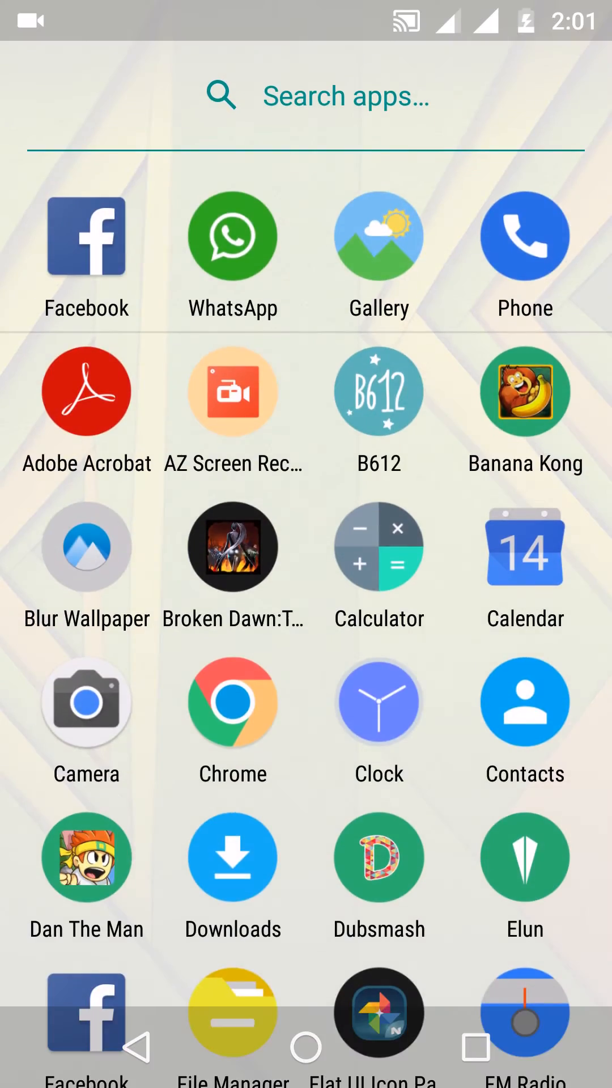
# Scroll the app drawer and launch Gallery to its Albums screen.
pyautogui.scroll(-3)
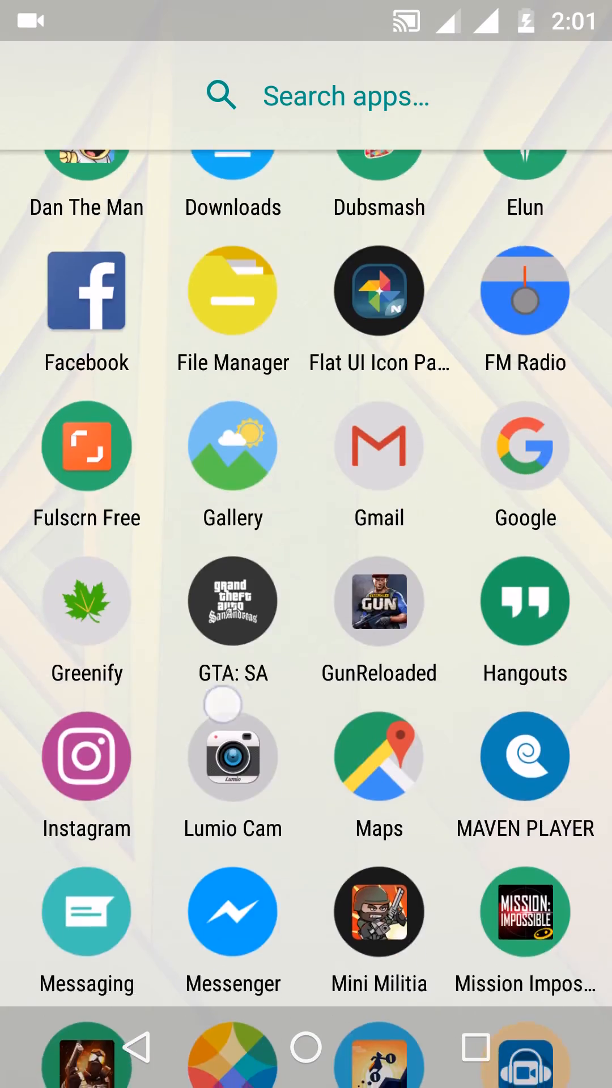
pyautogui.scroll(-3)
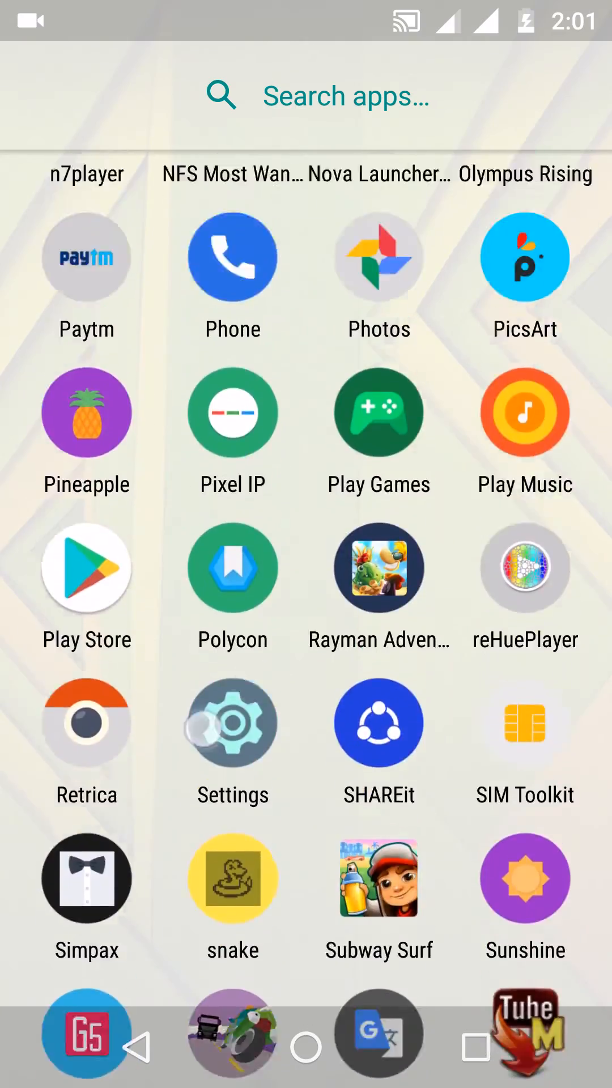
pyautogui.scroll(-3)
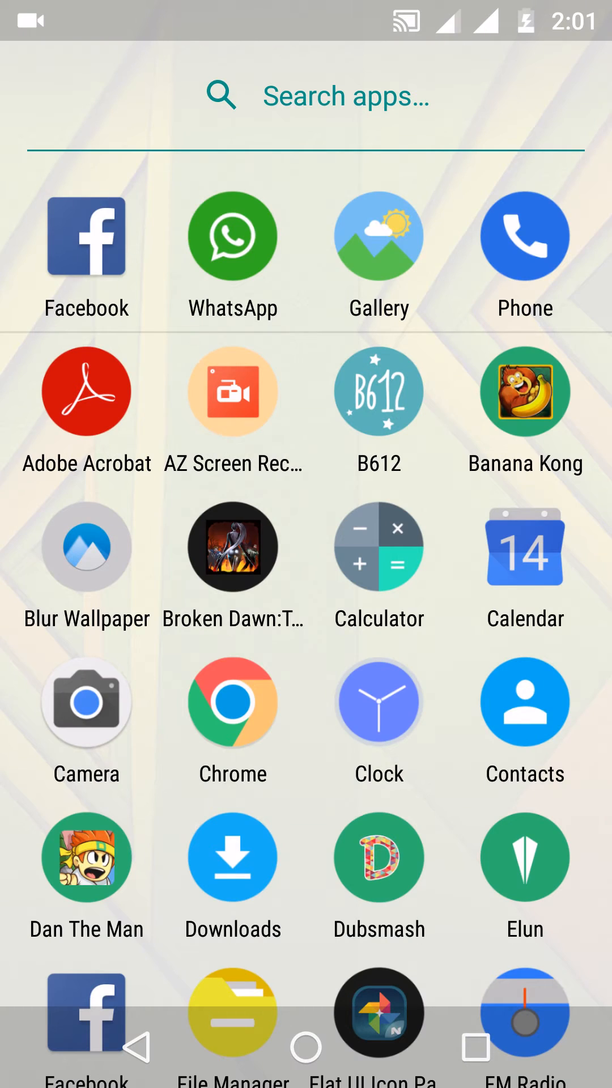
pyautogui.click(379, 235)
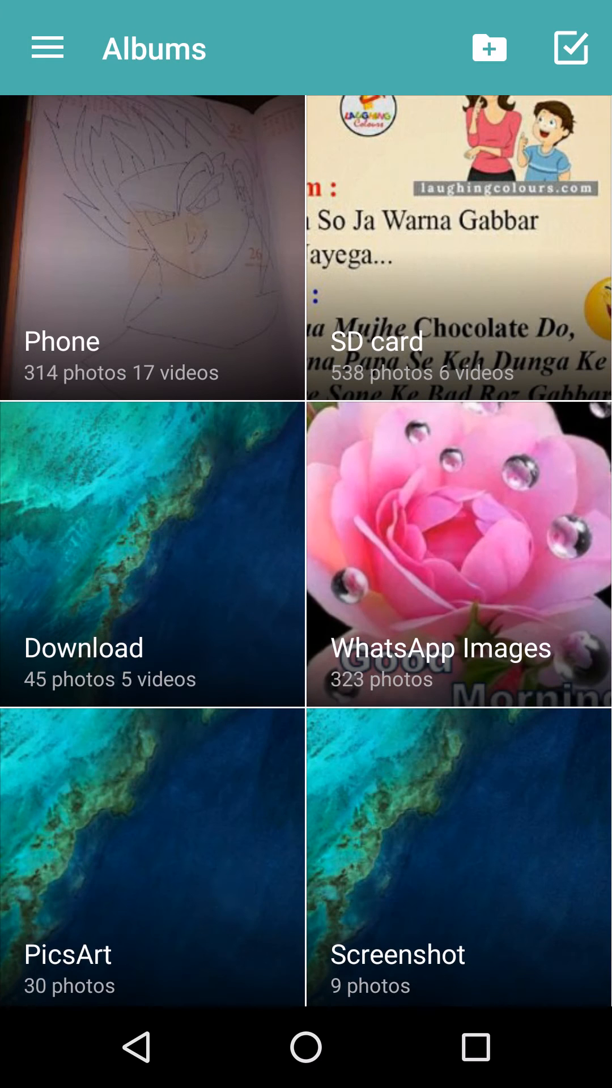
# Scroll Albums and show the ocean satellite photo full screen with its options.
pyautogui.scroll(-3)
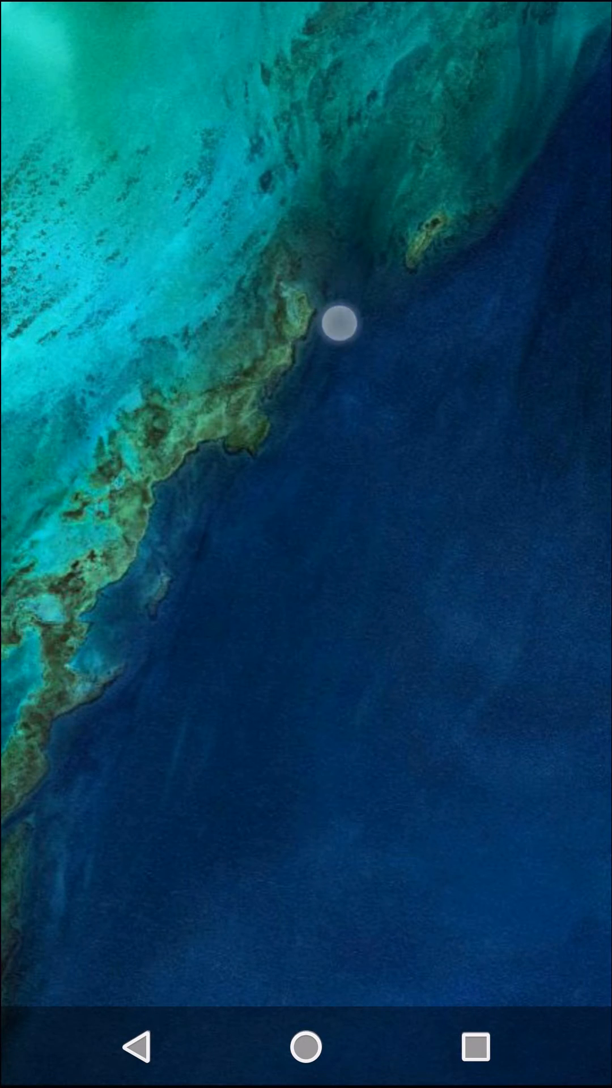
pyautogui.click(334, 330)
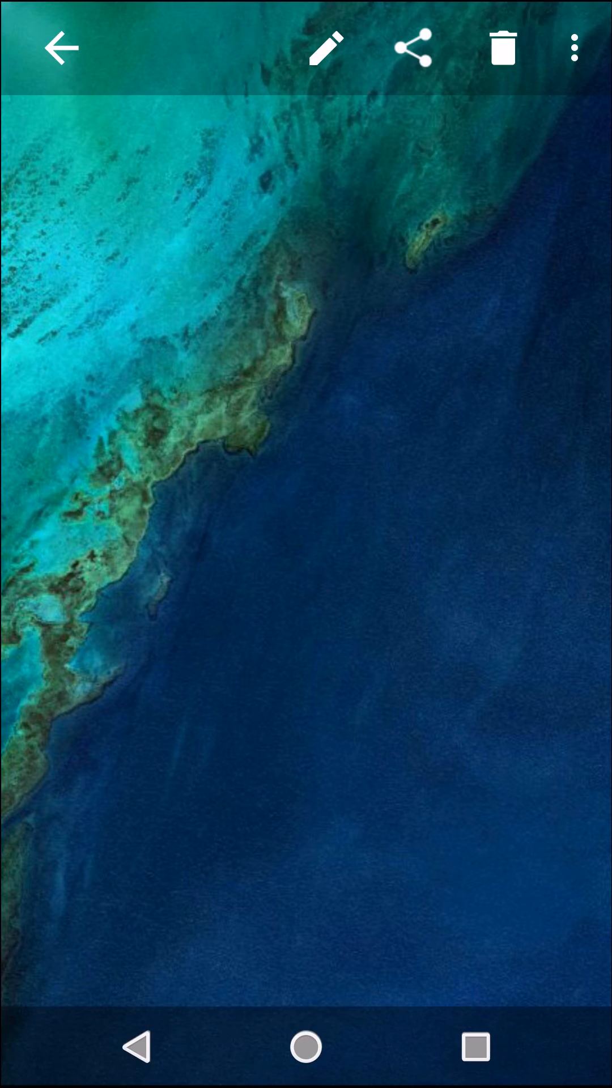
# From the ⋮ menu choose Set as > Wallpaper for the ocean photo.
pyautogui.click(573, 48)
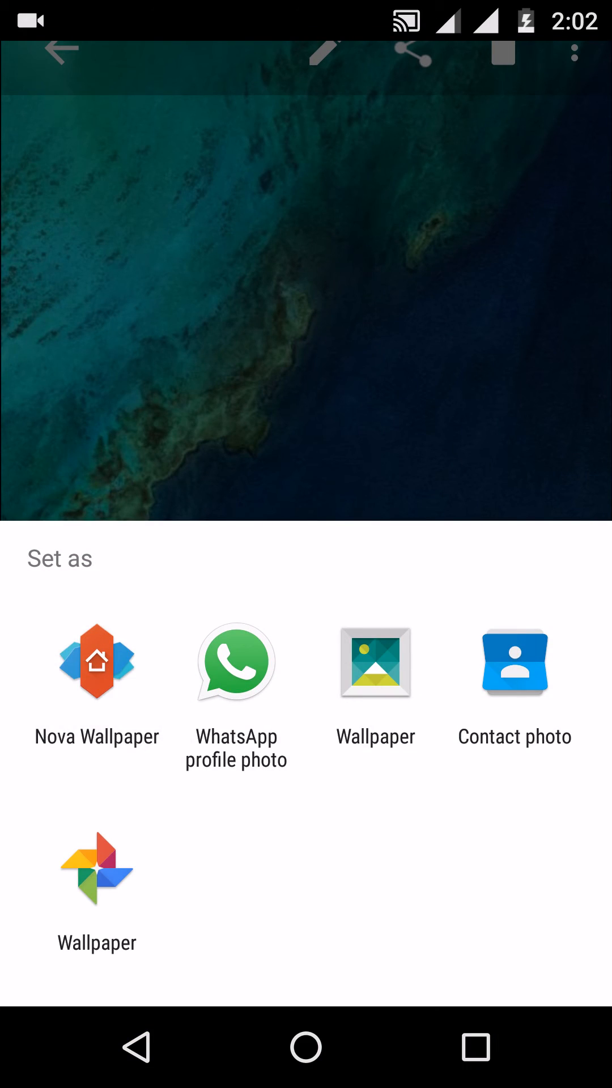
pyautogui.click(375, 664)
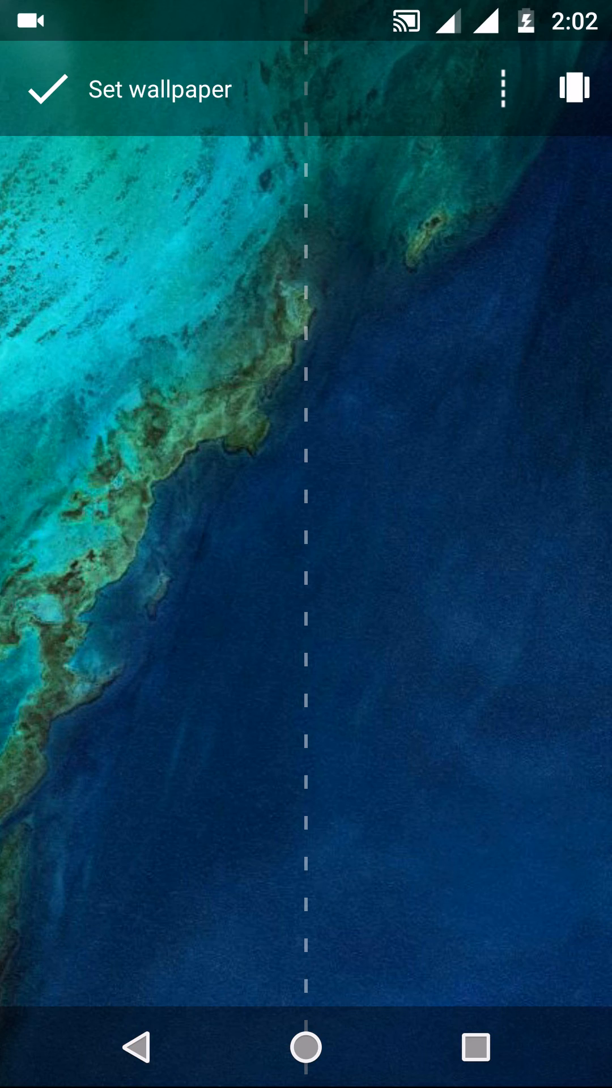